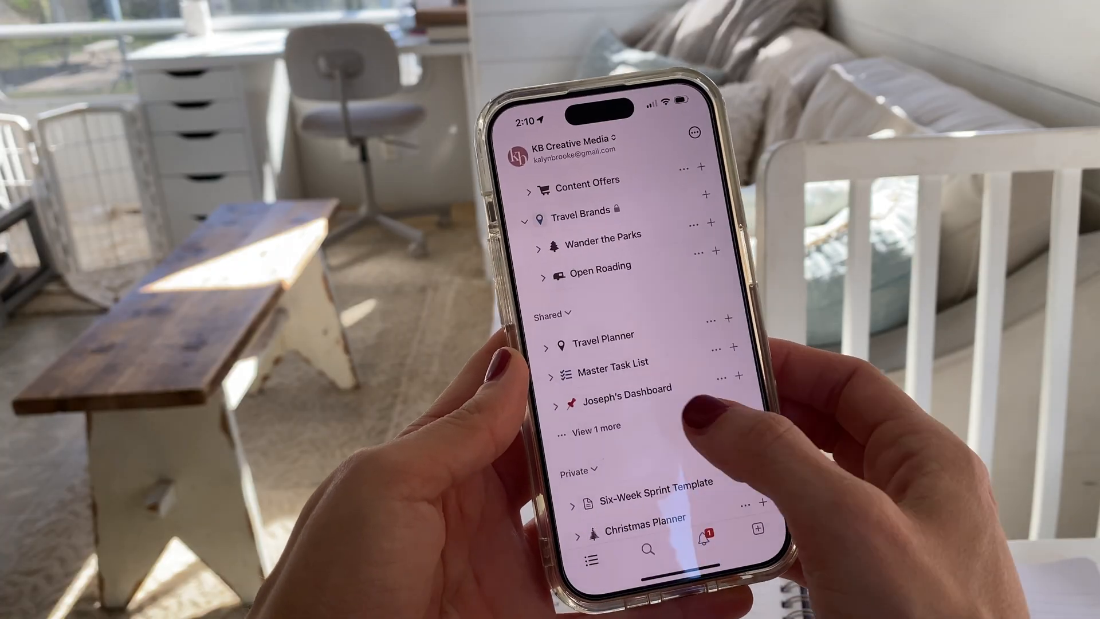
Leave the Notion page list and reach the iPhone widget gallery search.
click(616, 362)
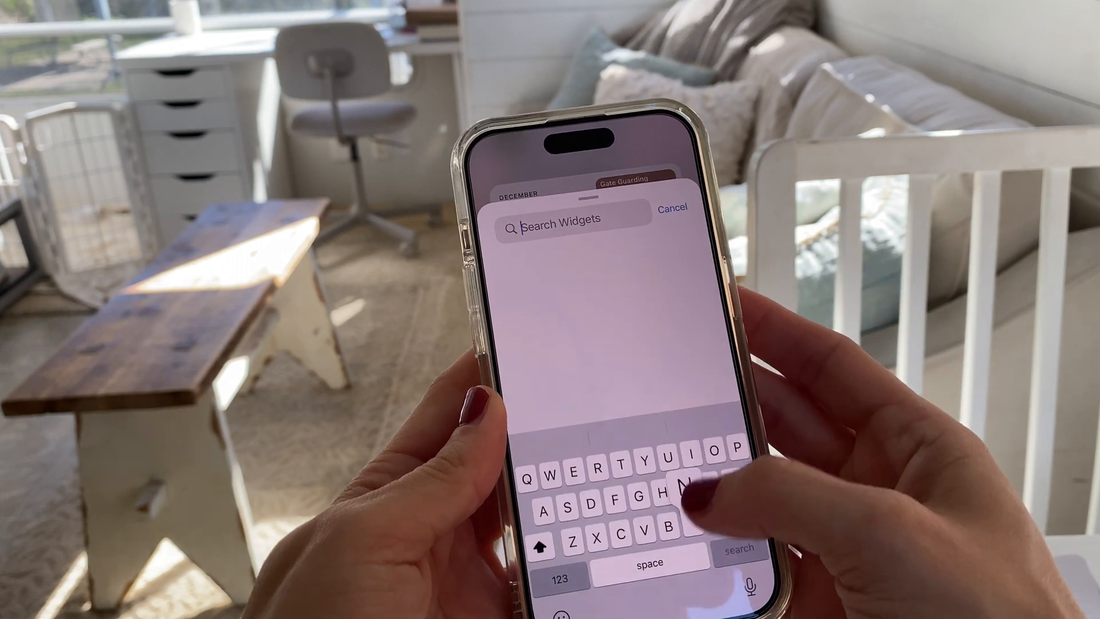
Search the widget gallery for 'Notion' to add its page widget.
text(Notion)
text(Quick)
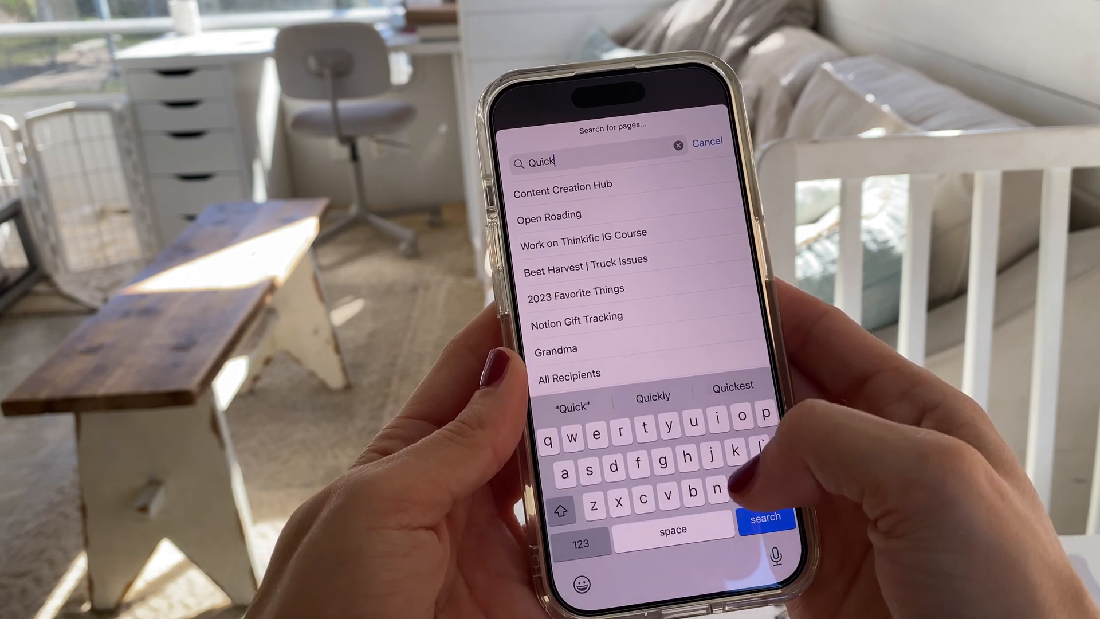
click(764, 516)
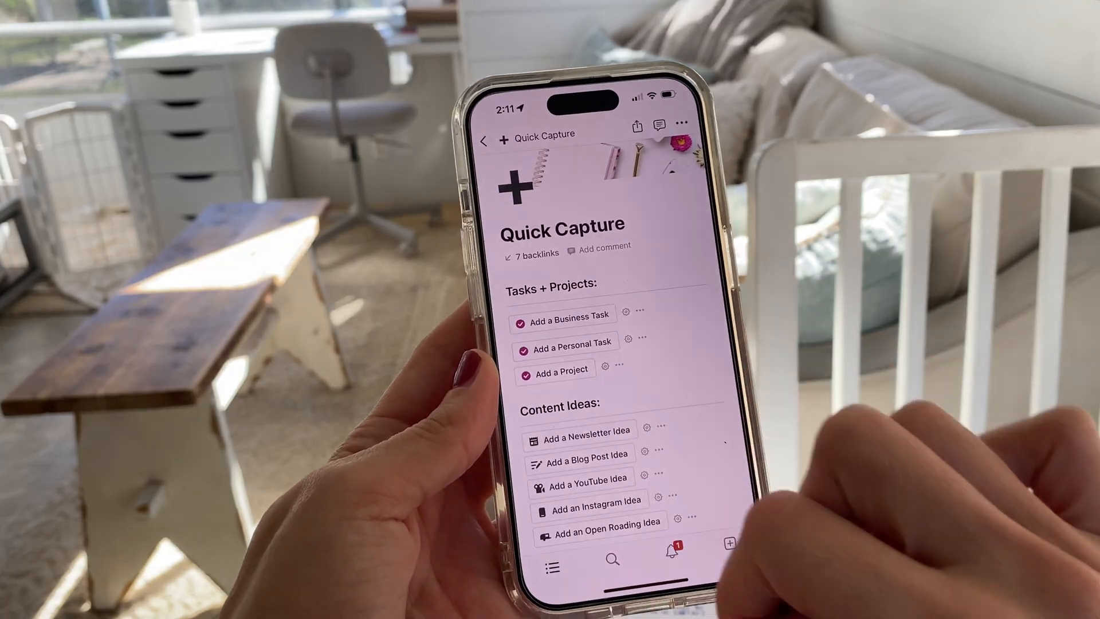
scroll(down, 3)
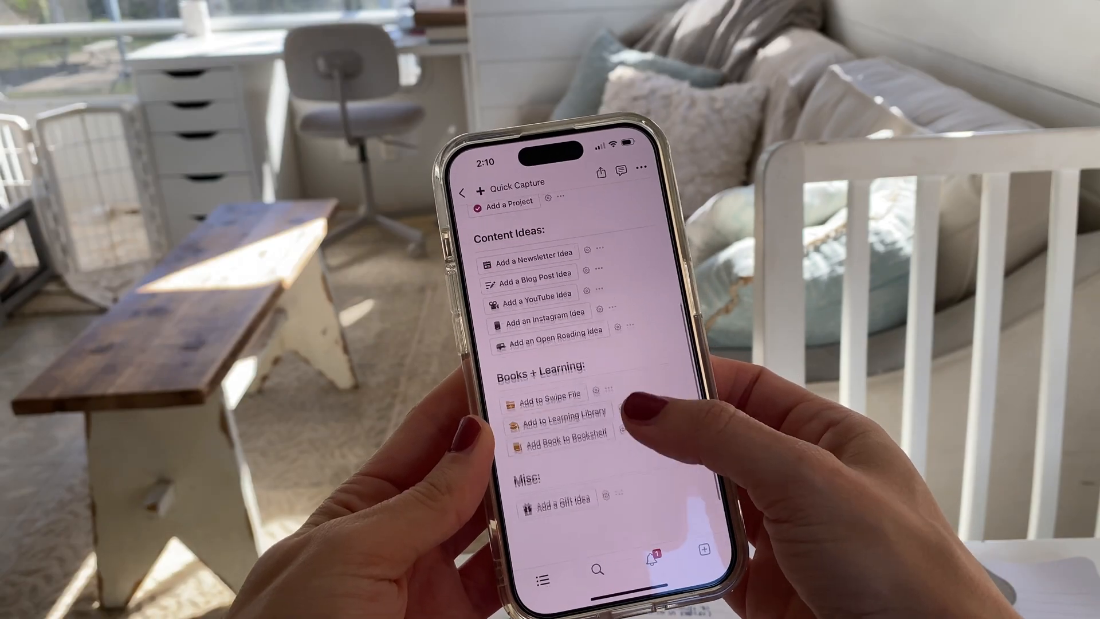